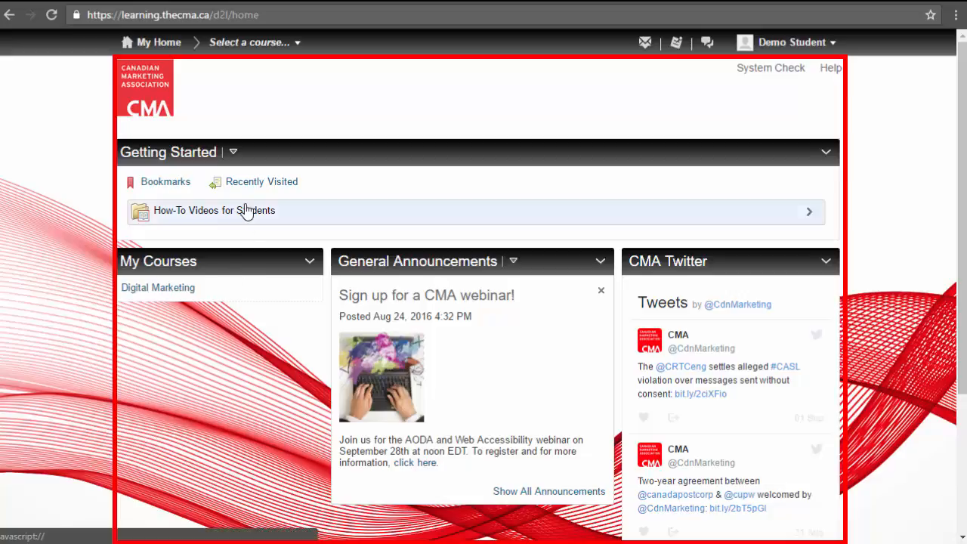
Step: Browse the student how-to videos and help pages, then return to the home page
click(214, 211)
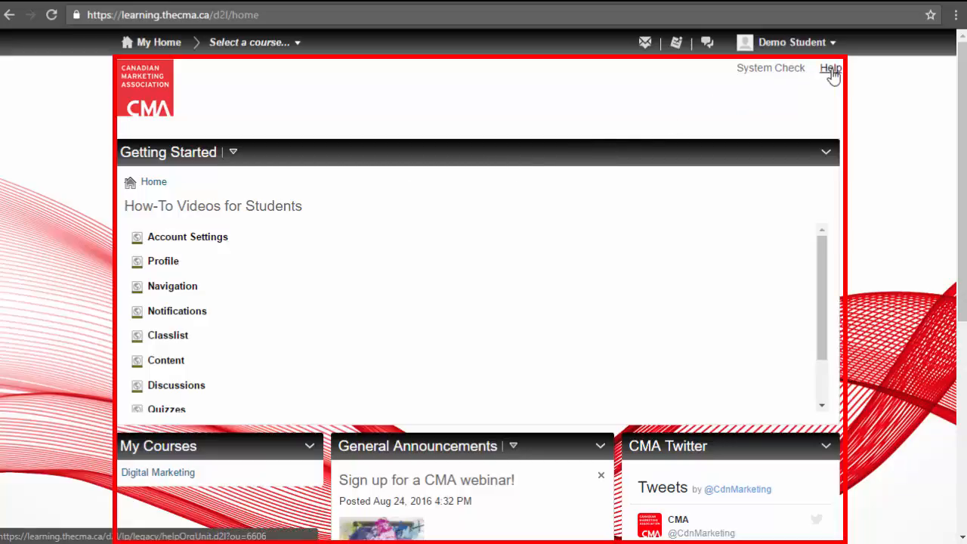
click(831, 68)
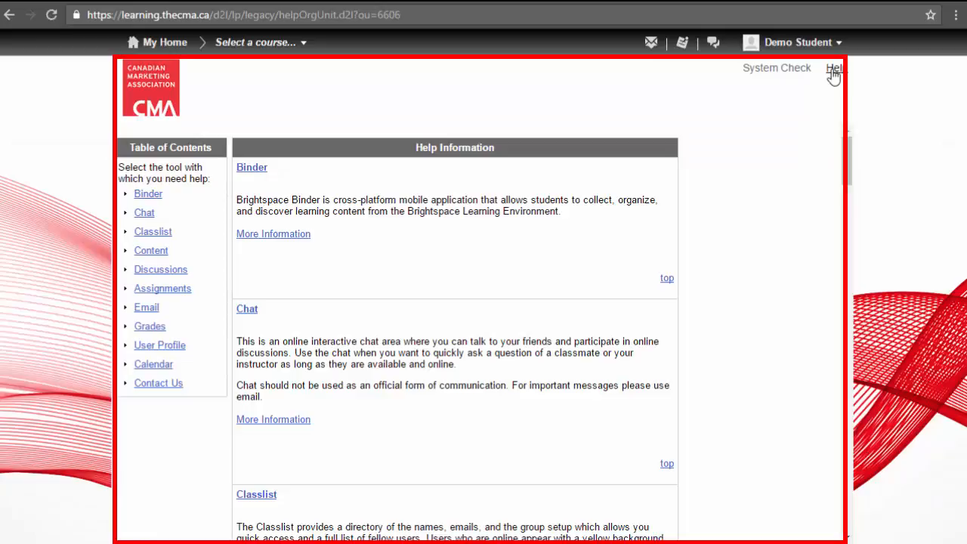
mouse_move(165, 42)
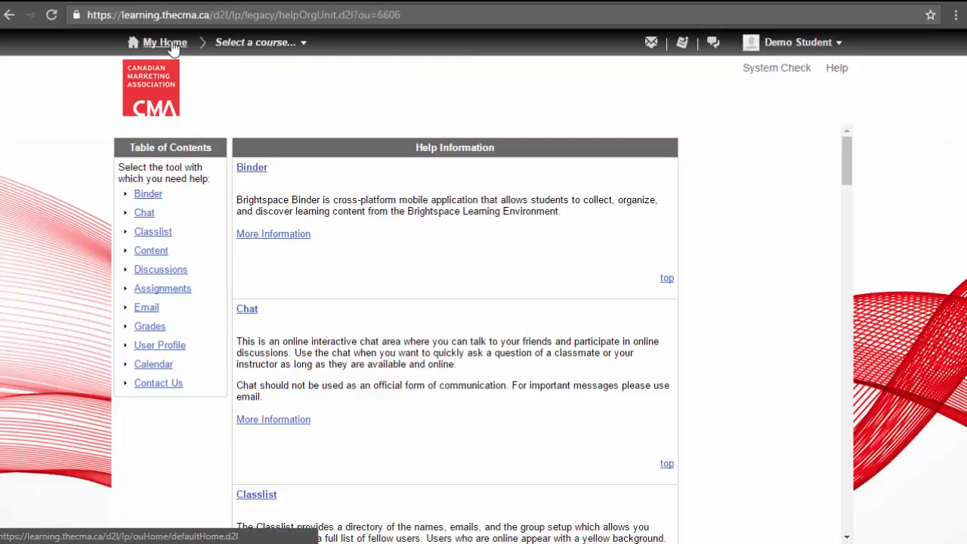
click(165, 42)
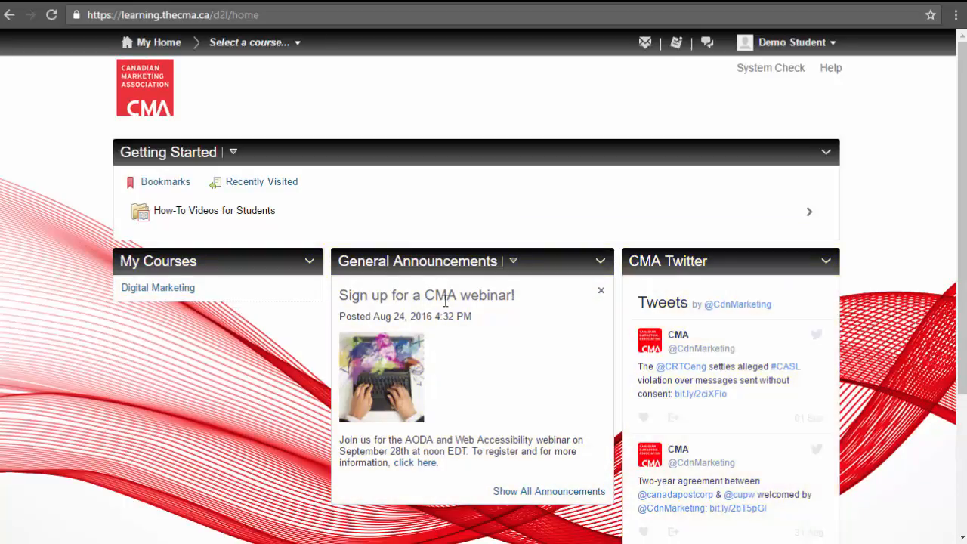
Step: Choose Digital Marketing - Fall 2016-RW from the course selector
click(254, 42)
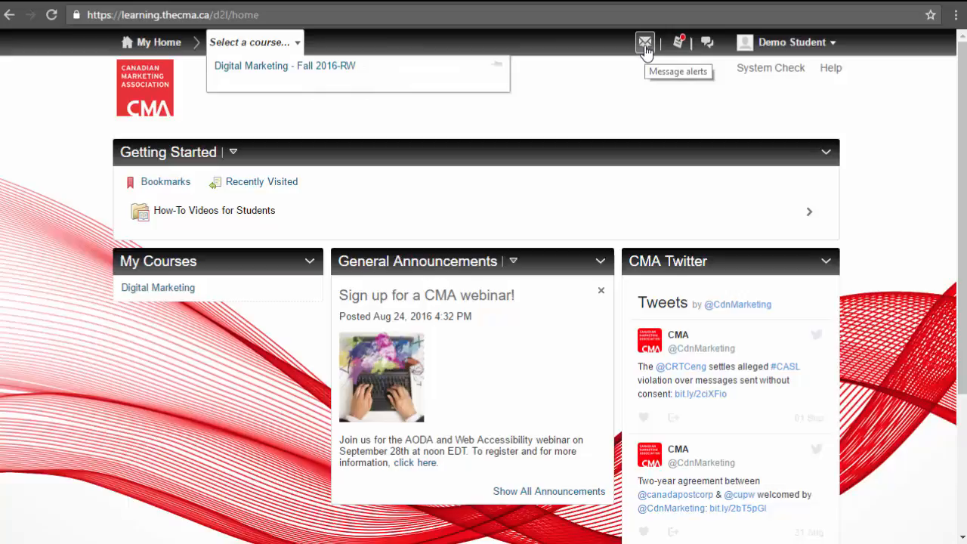
mouse_move(329, 72)
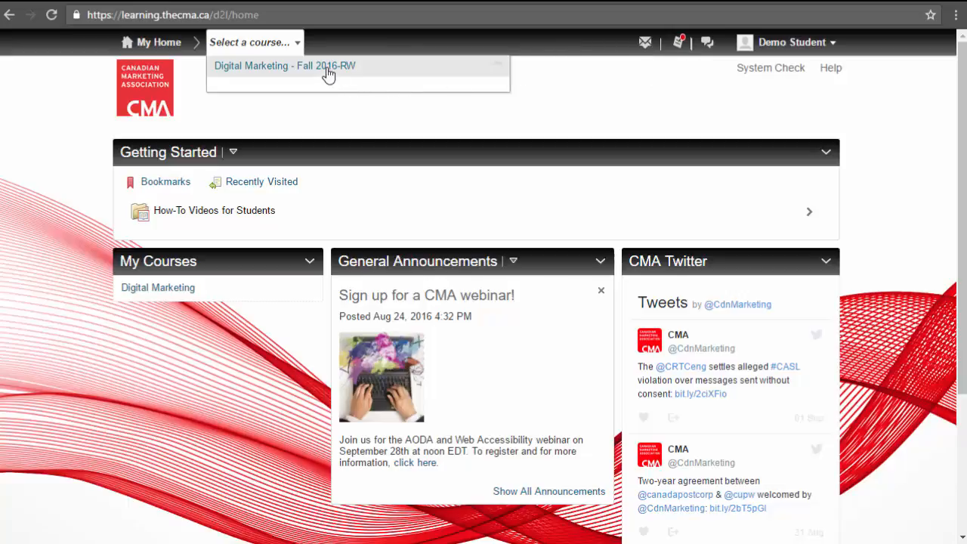
click(284, 67)
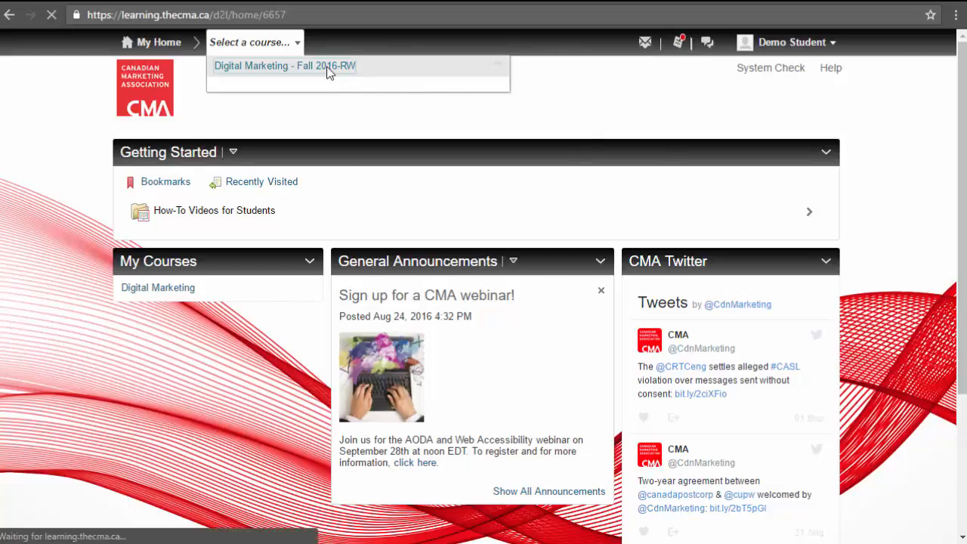
Step: View the General Discussion, Session 1 - Website and Session 2 - SEO Fundamentals content modules
click(284, 66)
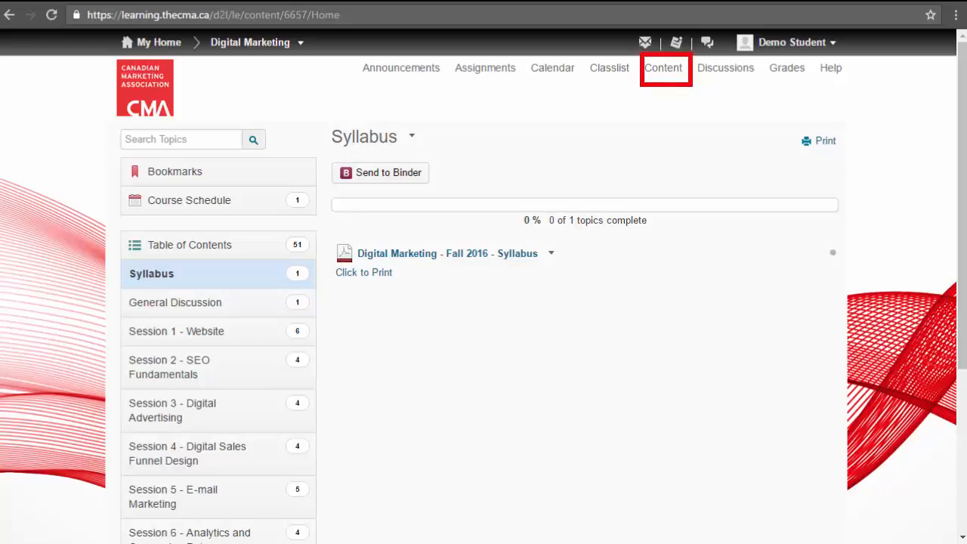
mouse_move(87, 329)
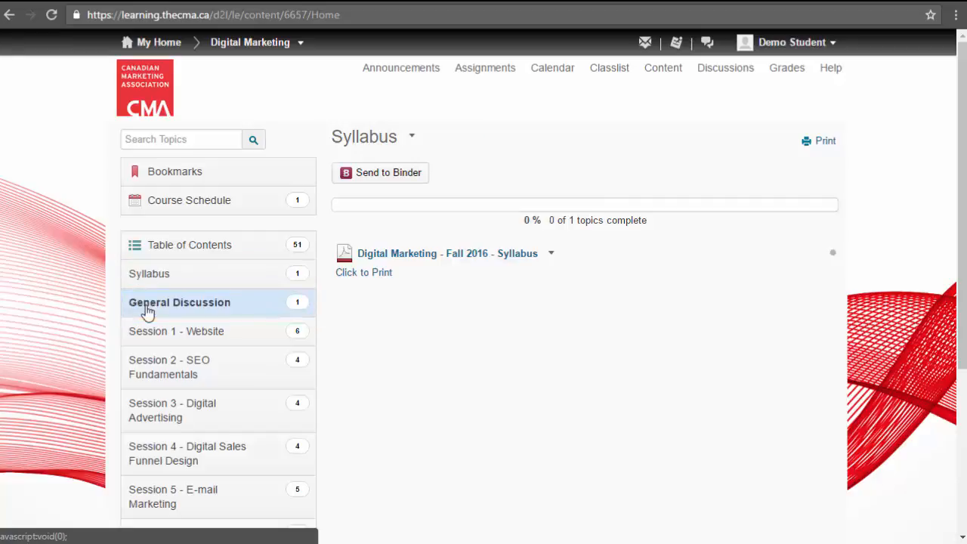
click(178, 302)
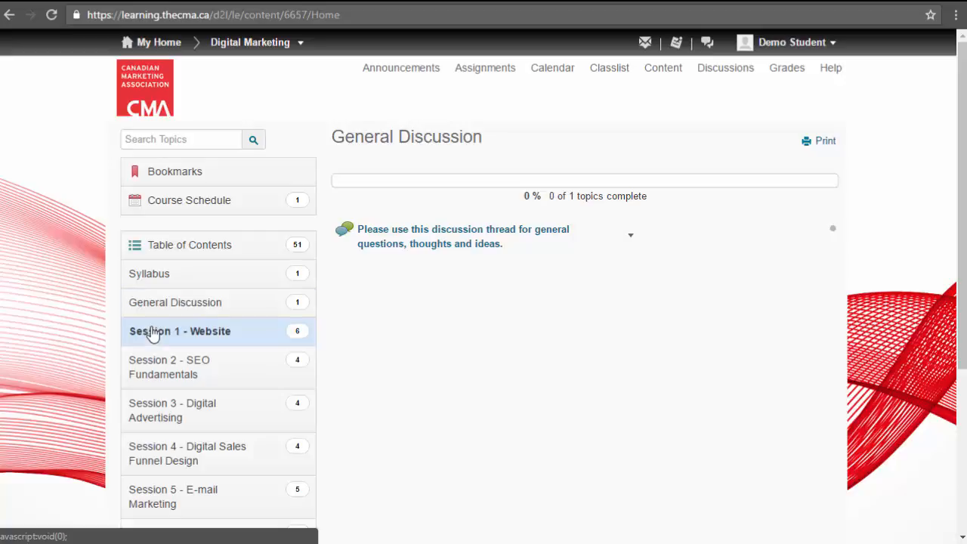
click(180, 331)
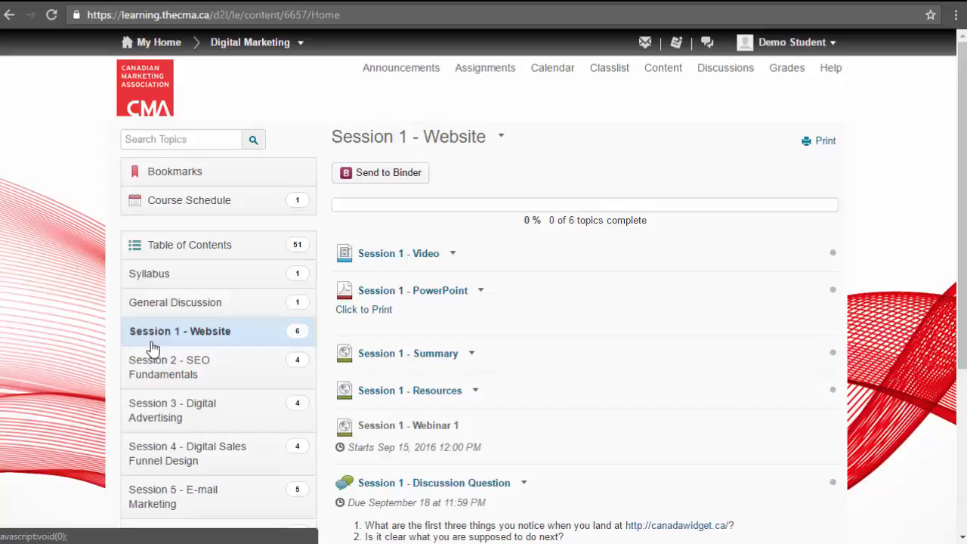
mouse_move(151, 368)
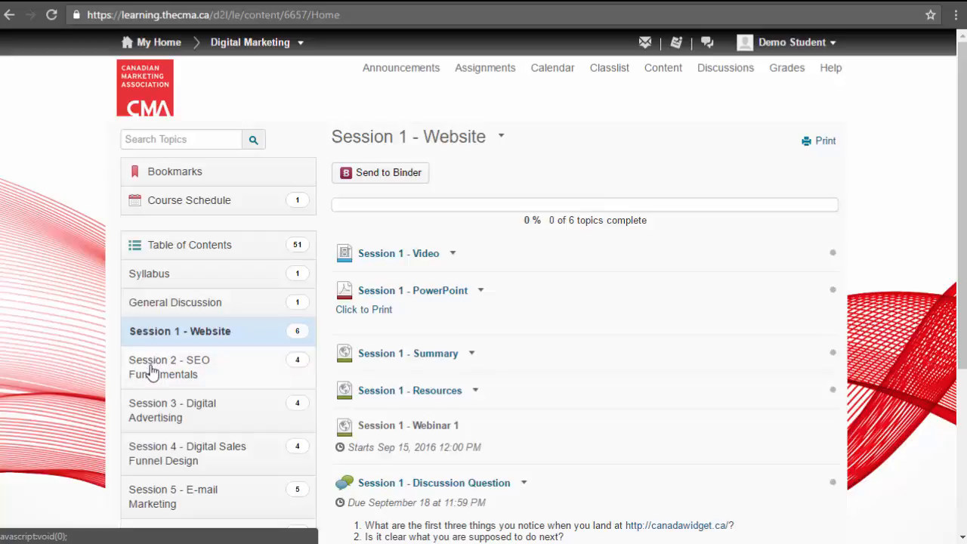
mouse_move(152, 372)
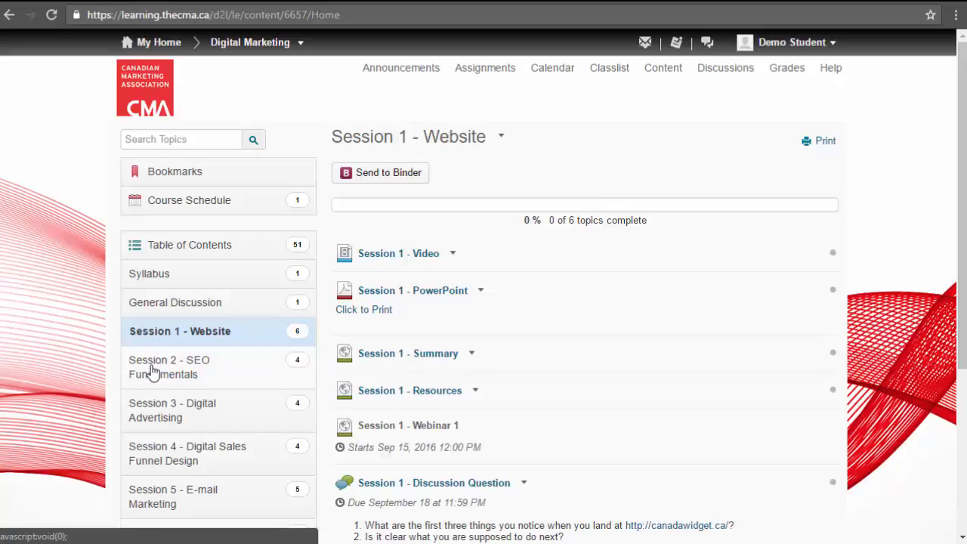
click(169, 367)
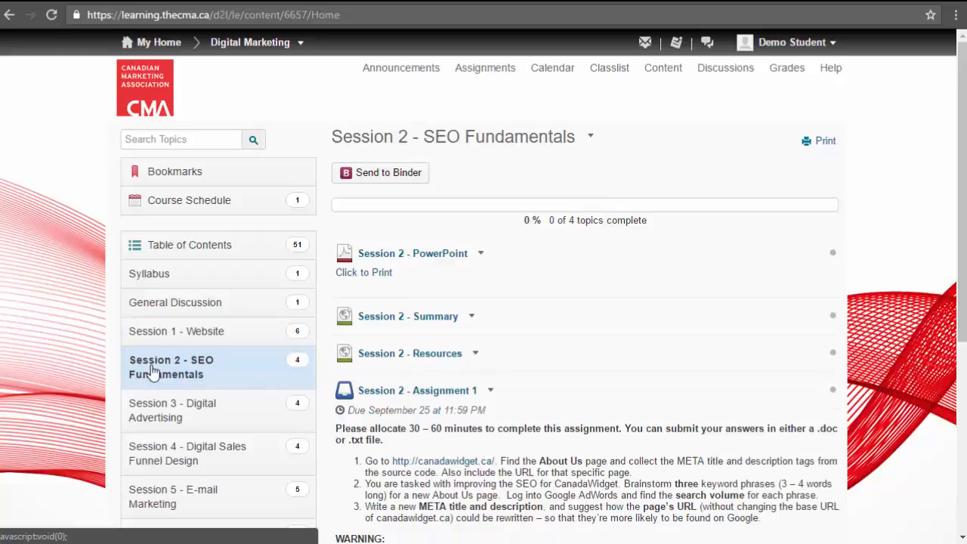
mouse_move(160, 374)
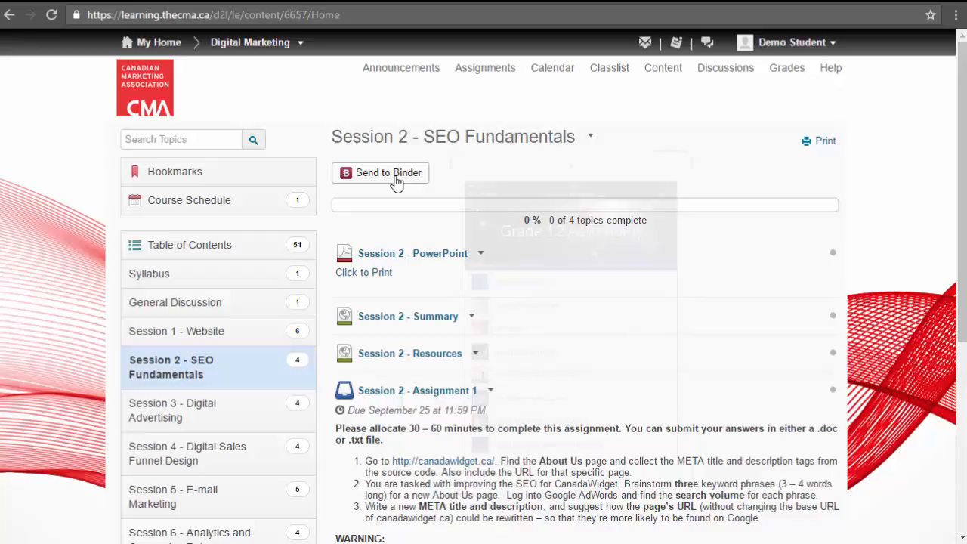
Step: Return to the Session 1 - Website module and view its Session 1 - Video topic
click(390, 173)
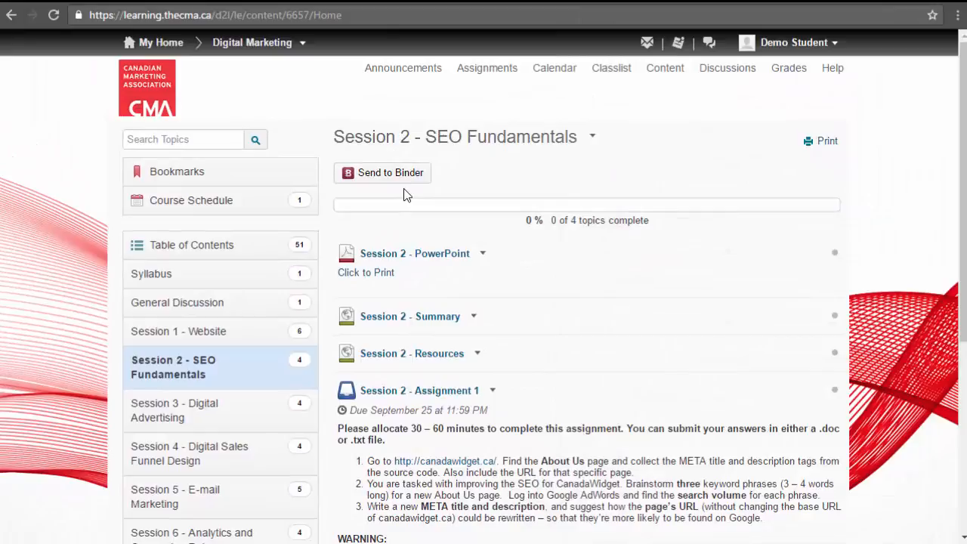
click(179, 331)
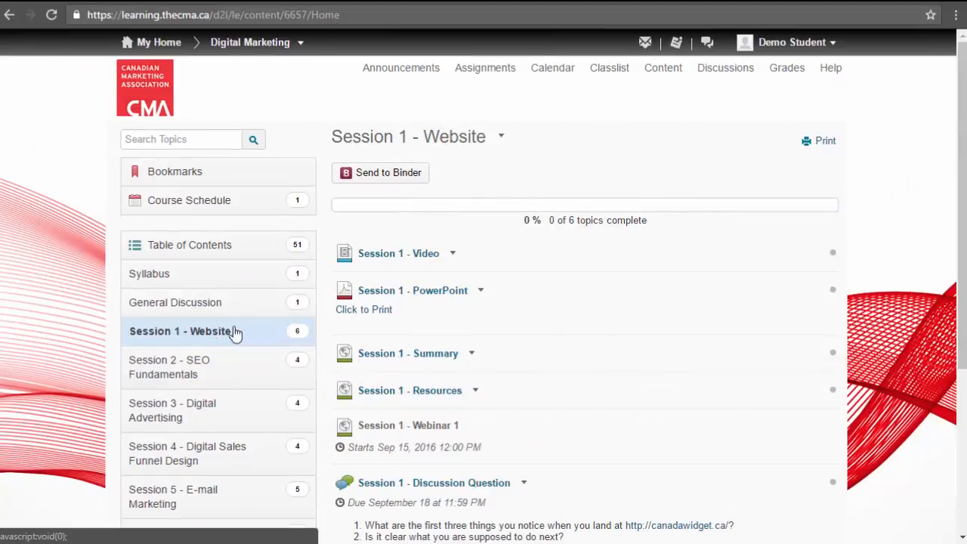
click(399, 254)
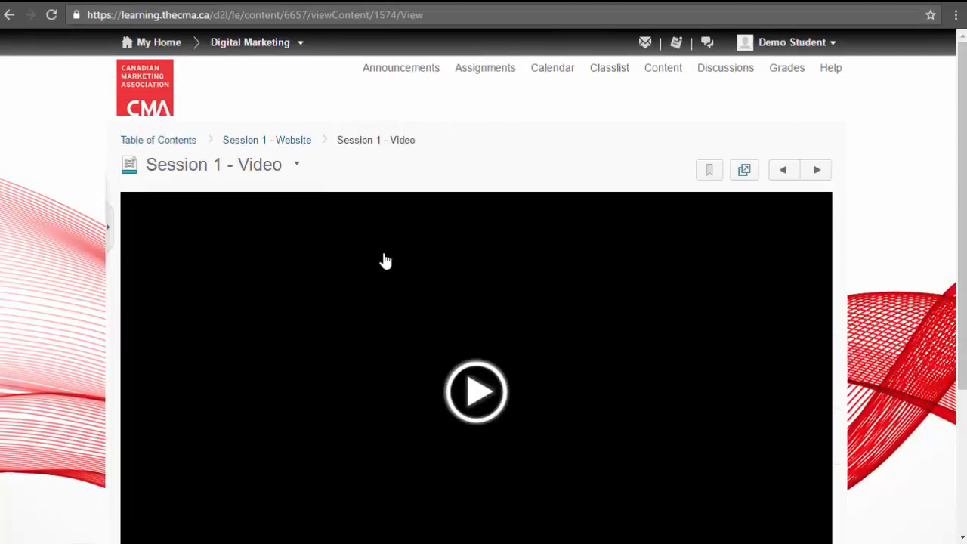
scroll(down, 3)
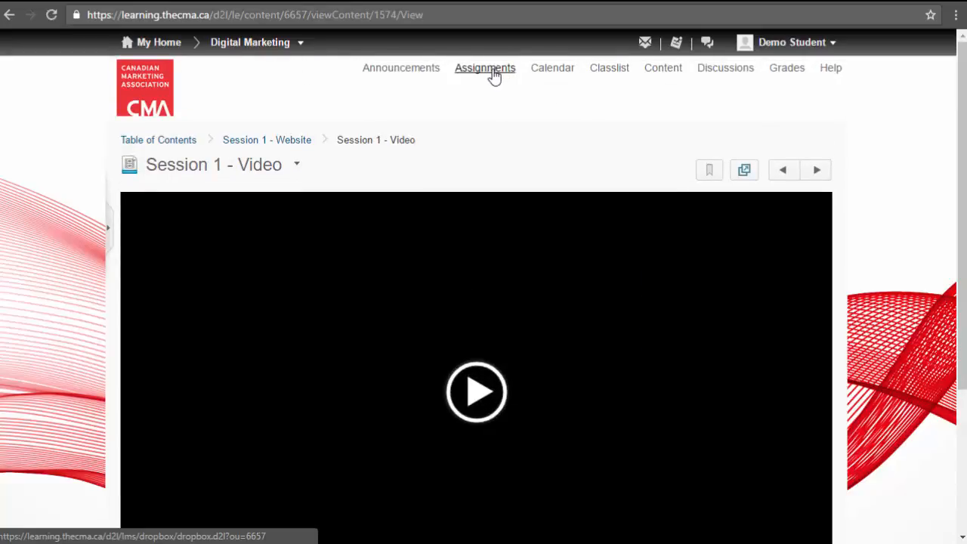
Step: Visit the assignment submission folders, then browse the Discussions topics list
click(483, 66)
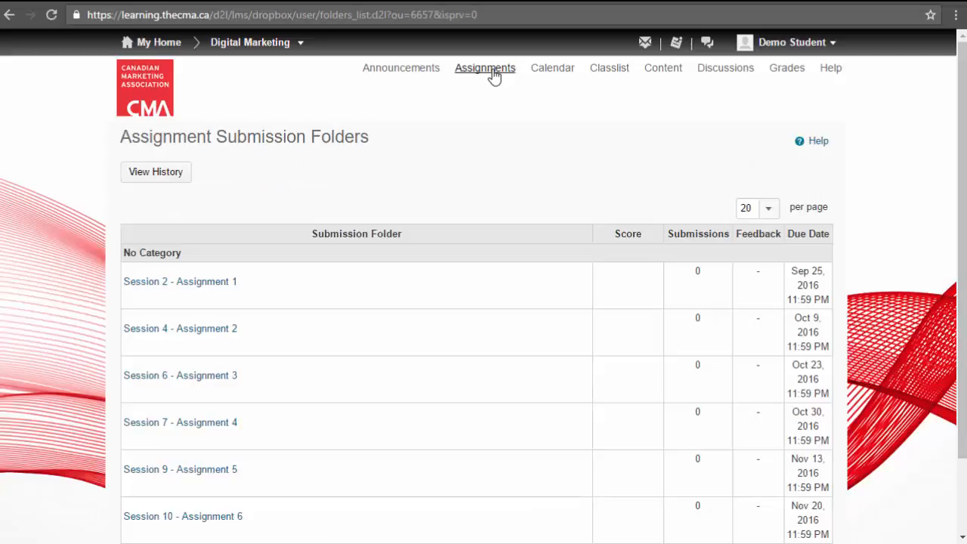
mouse_move(662, 67)
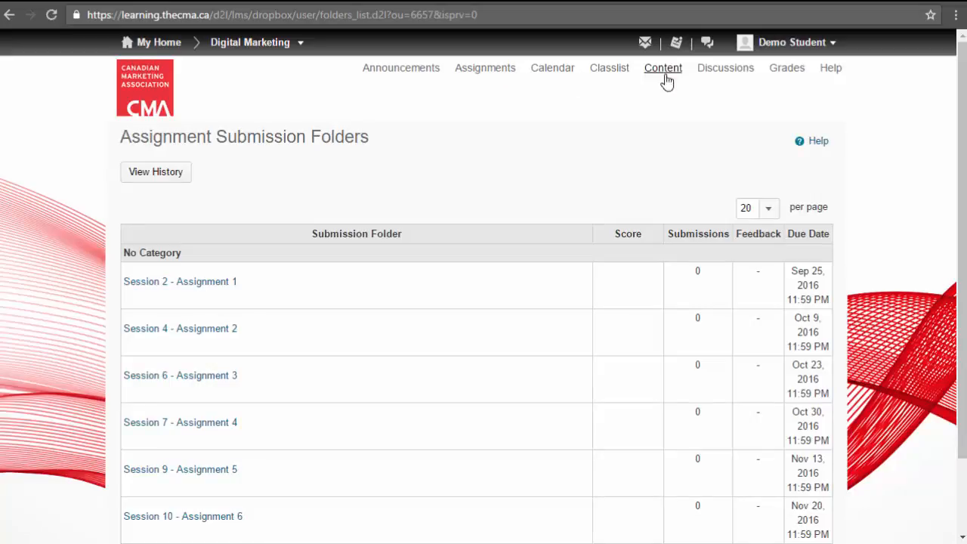
click(726, 67)
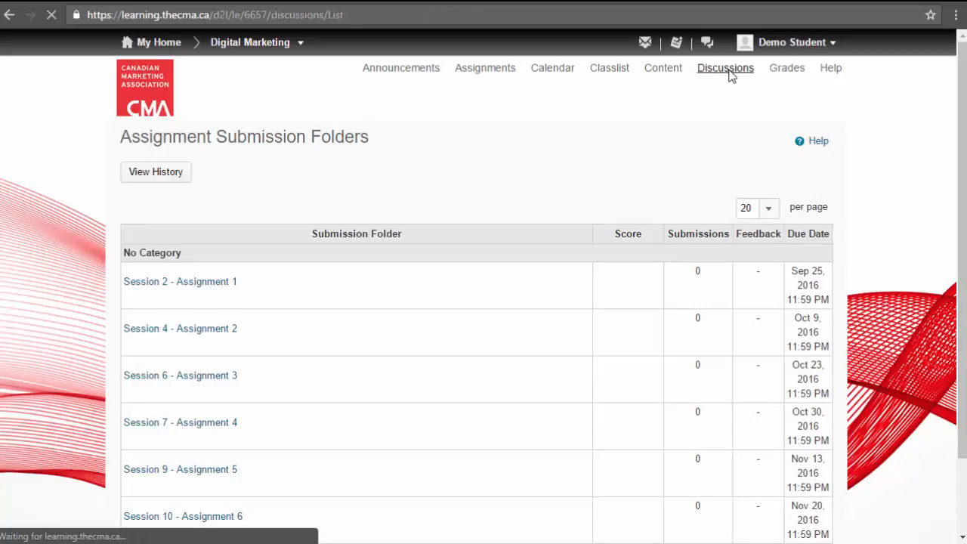
click(725, 66)
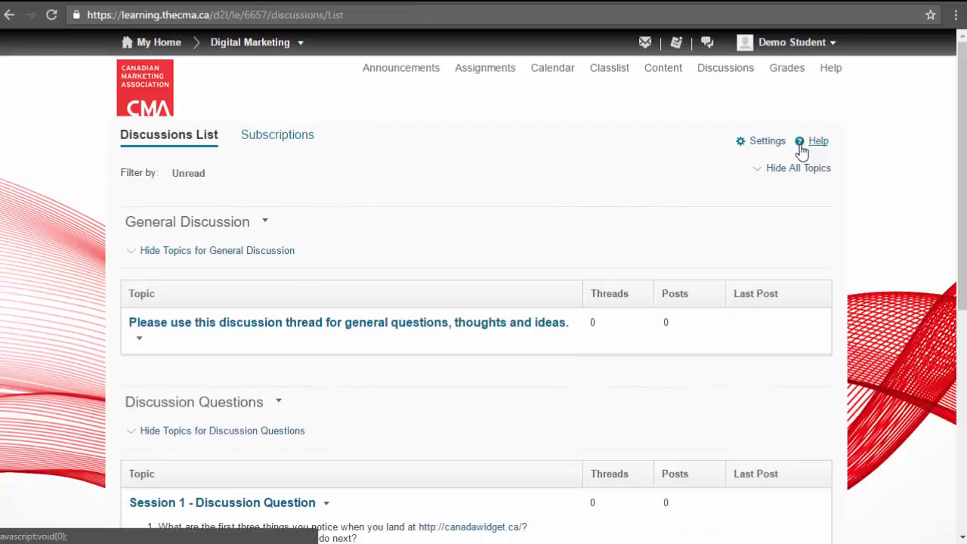
scroll(down, 3)
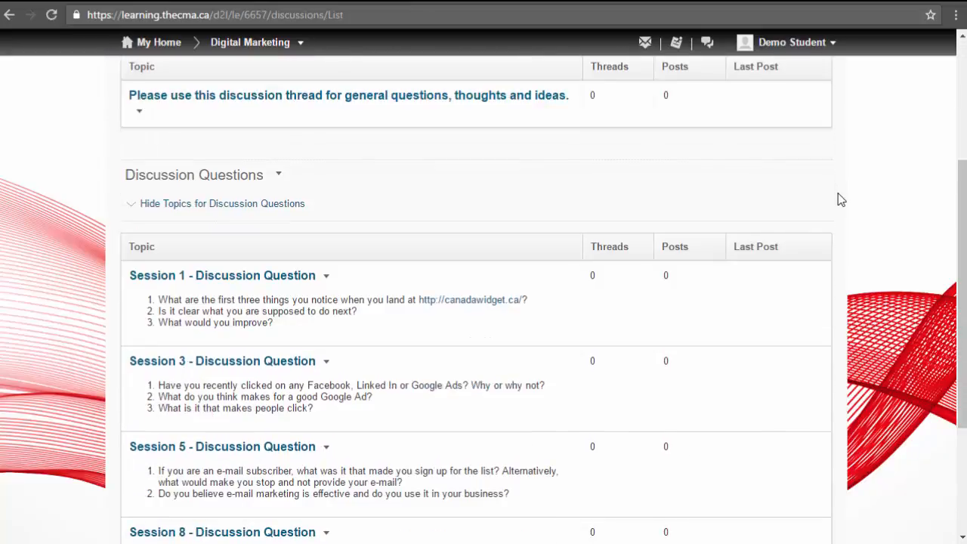
scroll(up, 3)
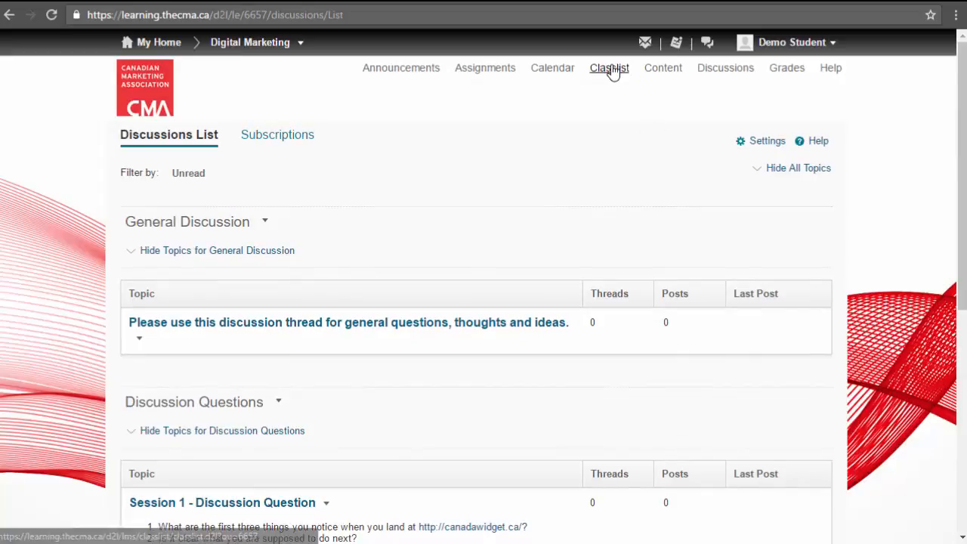
Step: Visit the classlist and profile, then show the course Grades page
click(609, 66)
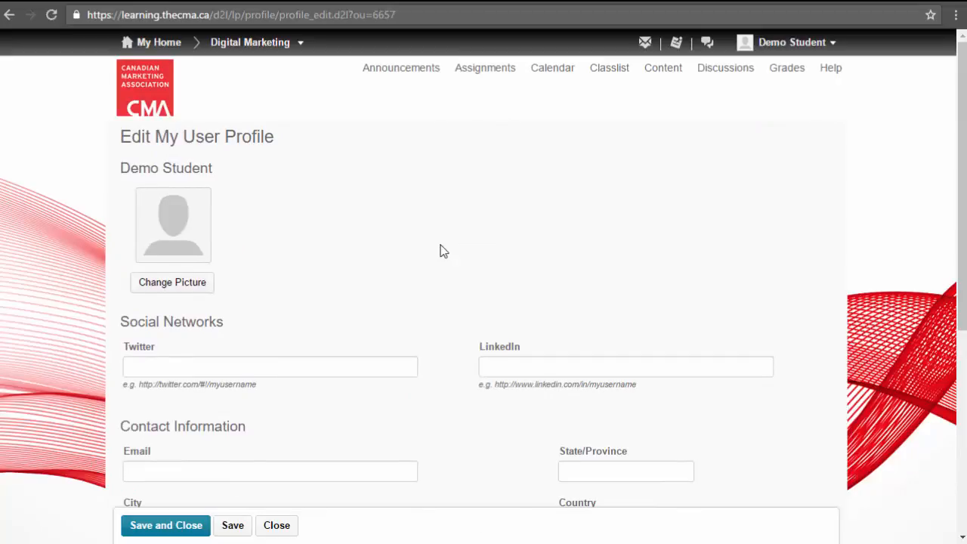
mouse_move(390, 339)
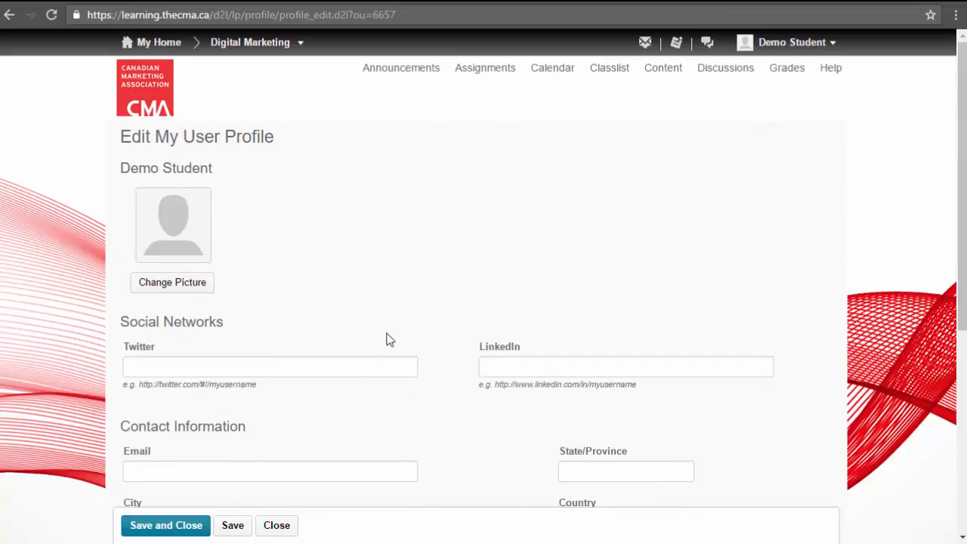
click(609, 66)
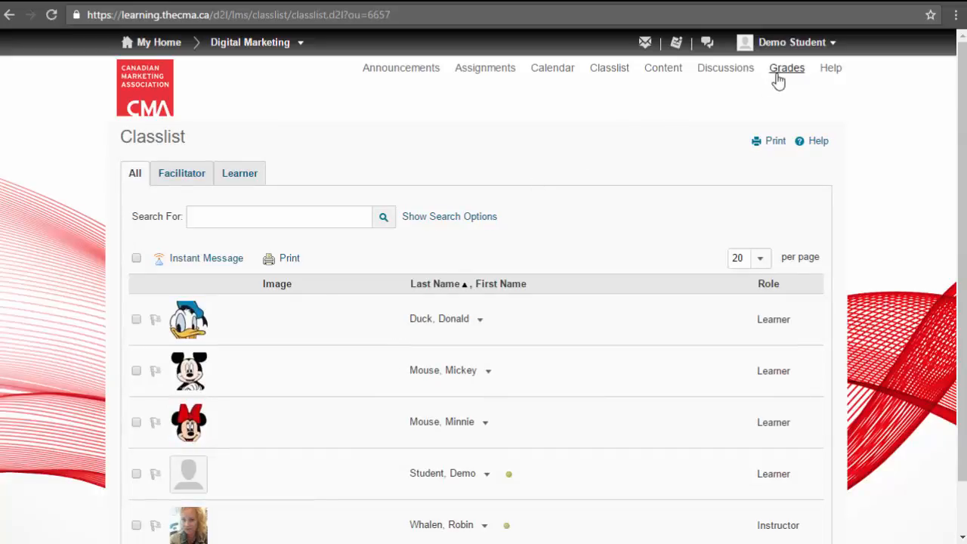
click(786, 67)
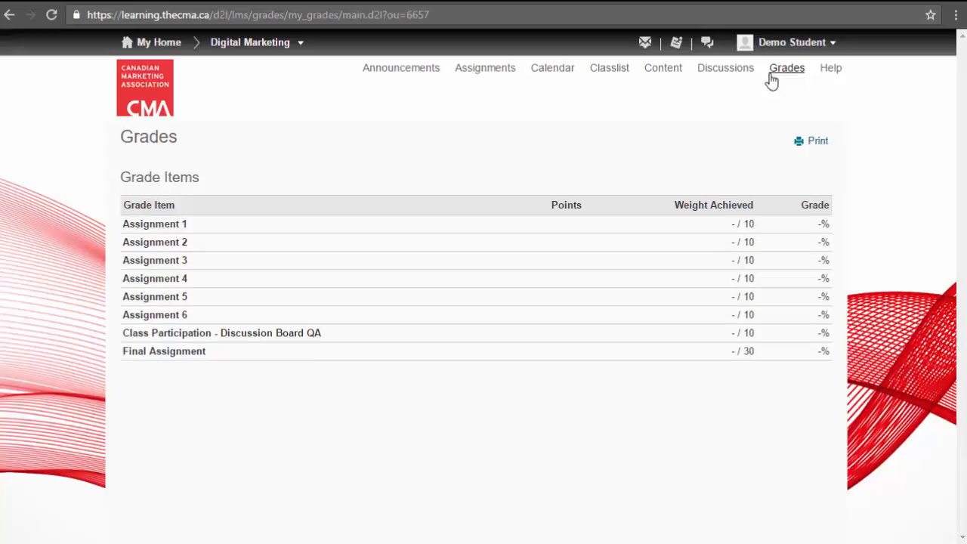
Step: Show the course calendar and review its subscription options
click(553, 66)
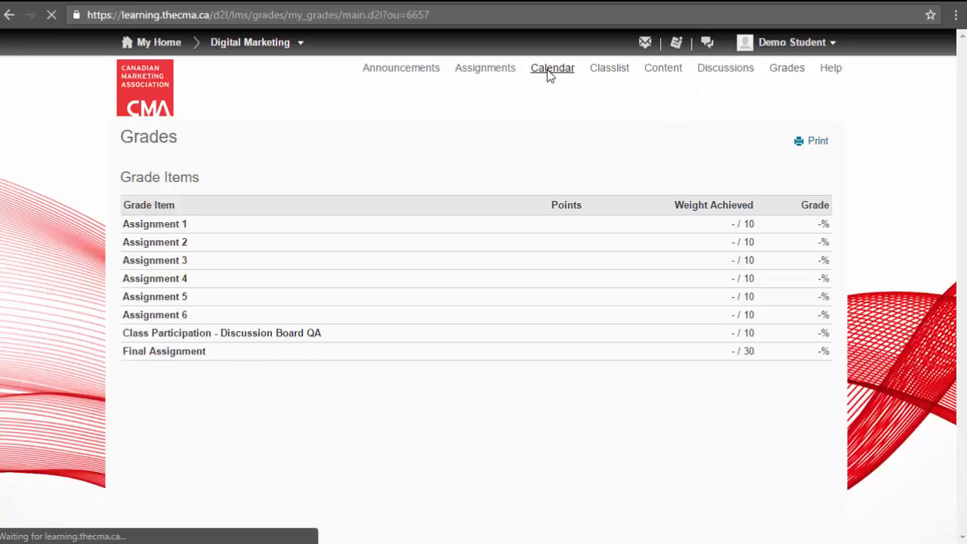
click(553, 66)
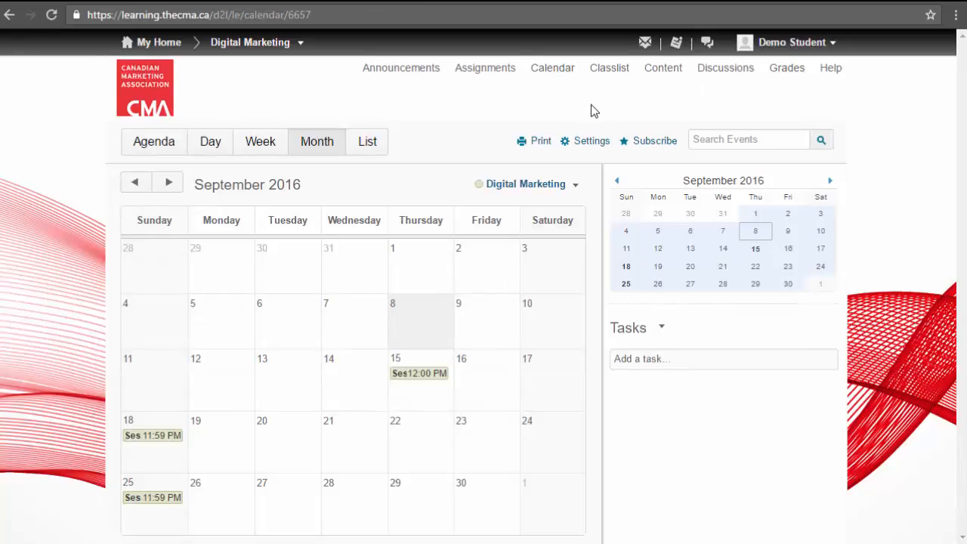
click(592, 140)
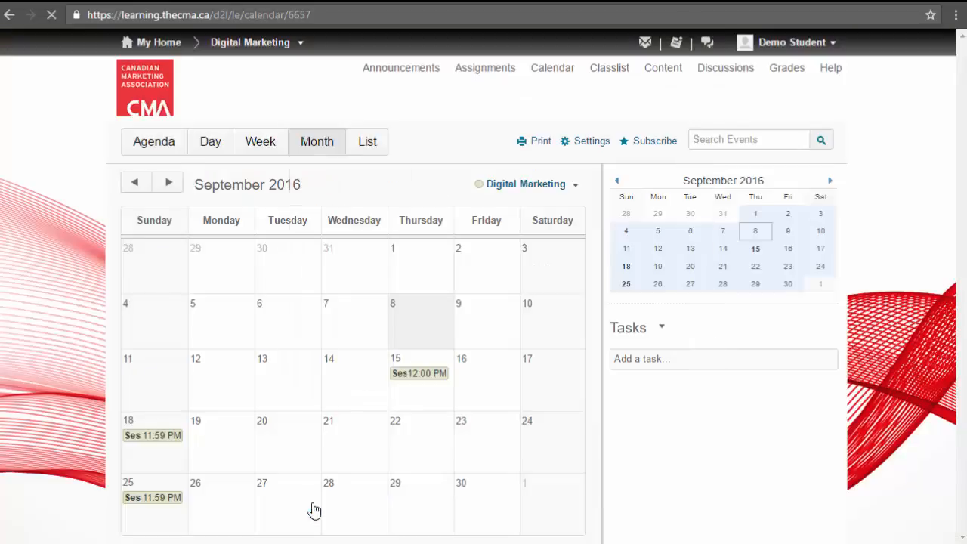
click(647, 140)
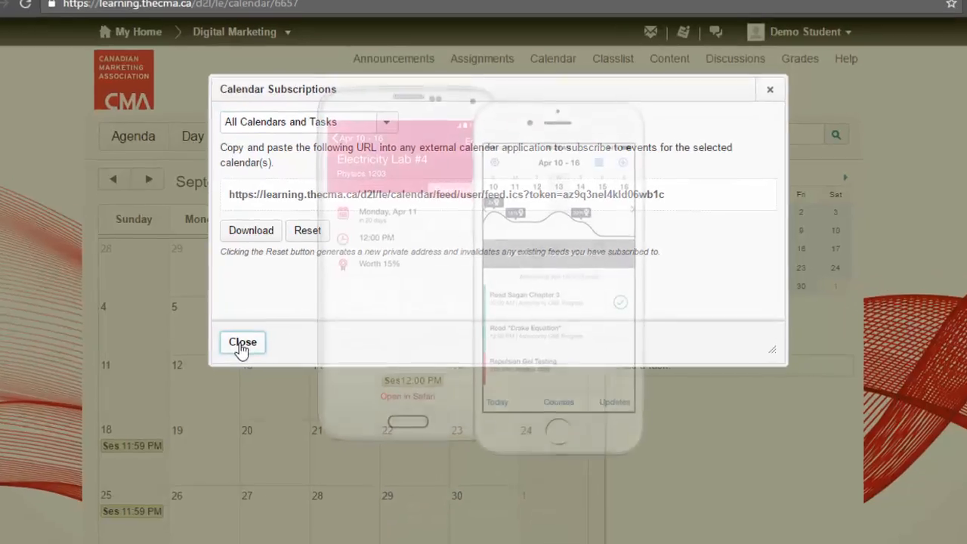
click(242, 341)
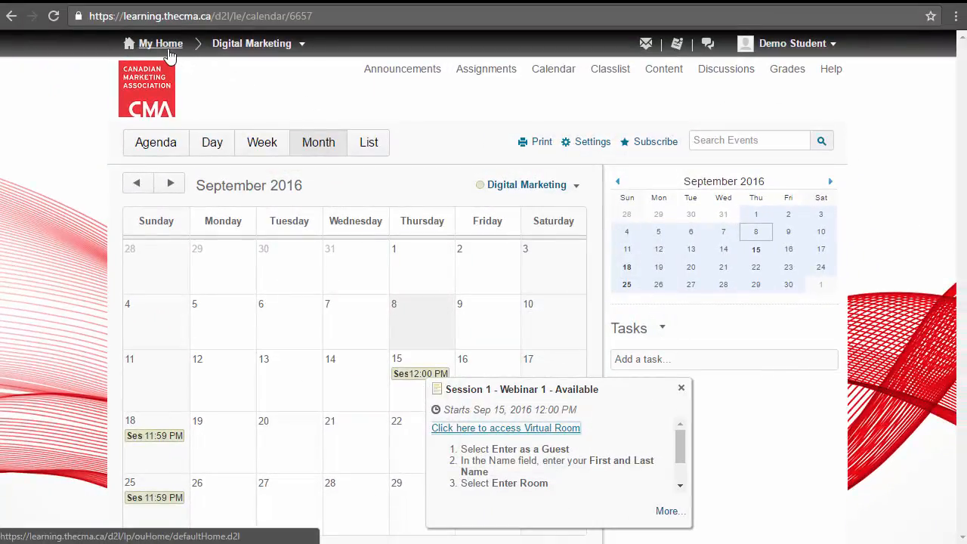
Step: From the home page's How-To Videos for Students, start the Profile video
click(160, 42)
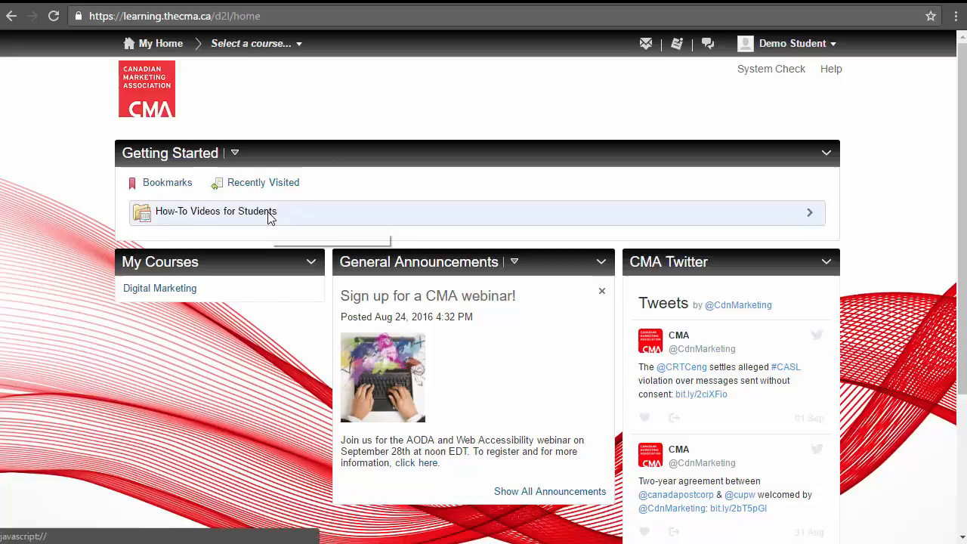
click(217, 212)
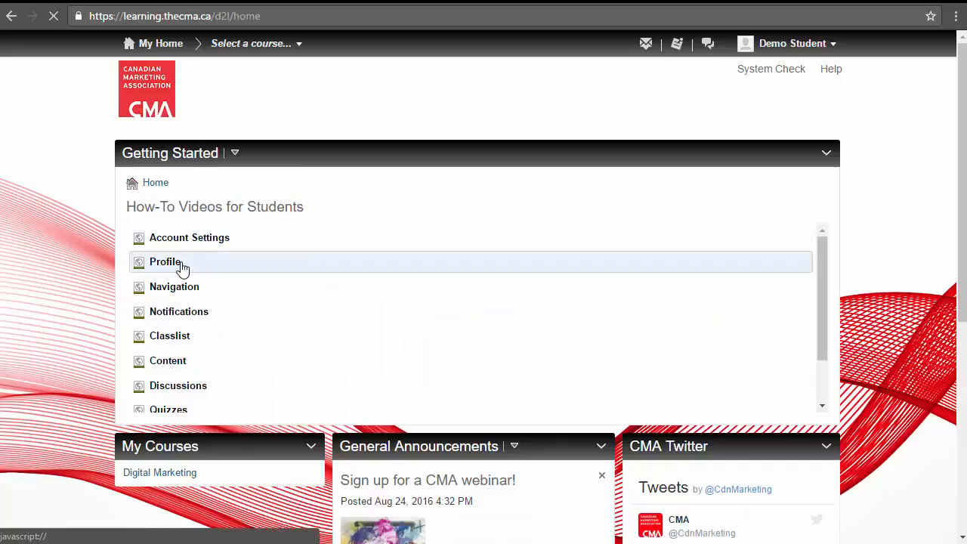
click(165, 261)
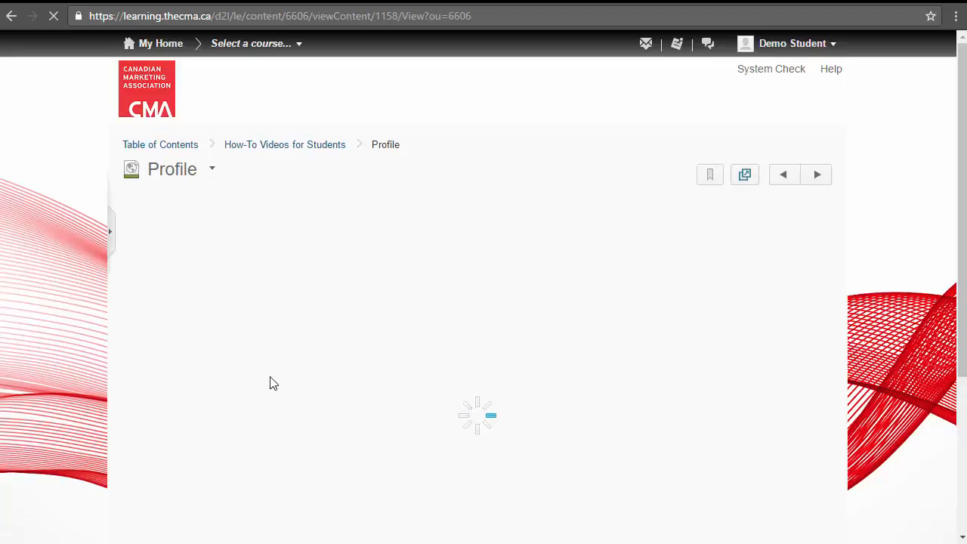